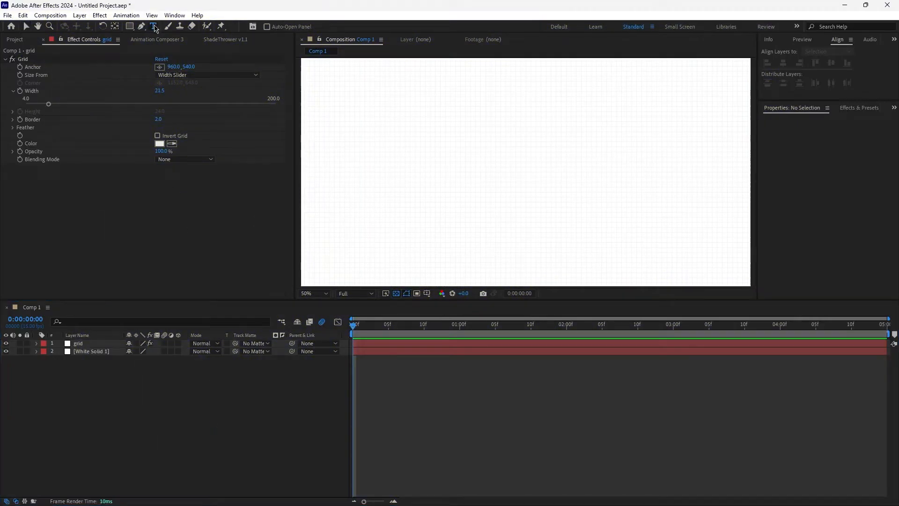
Create a bold '$50,000' text layer and apply a Slider Control effect to it
{"action": "type", "text": "$50,000"}
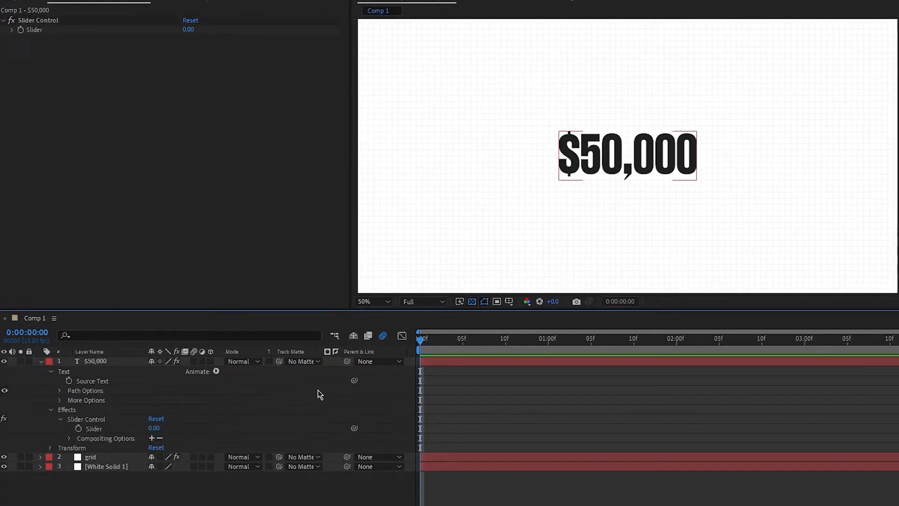
Set the slider to 50000 and link Source Text to it via expression with .value.toFixed
{"action": "left_click", "coordinate": [78, 428]}
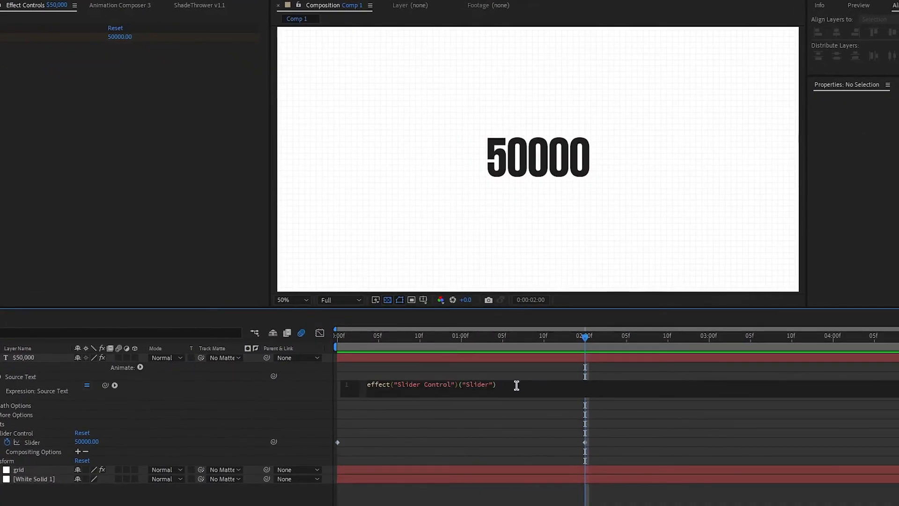
{"action": "type", "text": ".value.tof"}
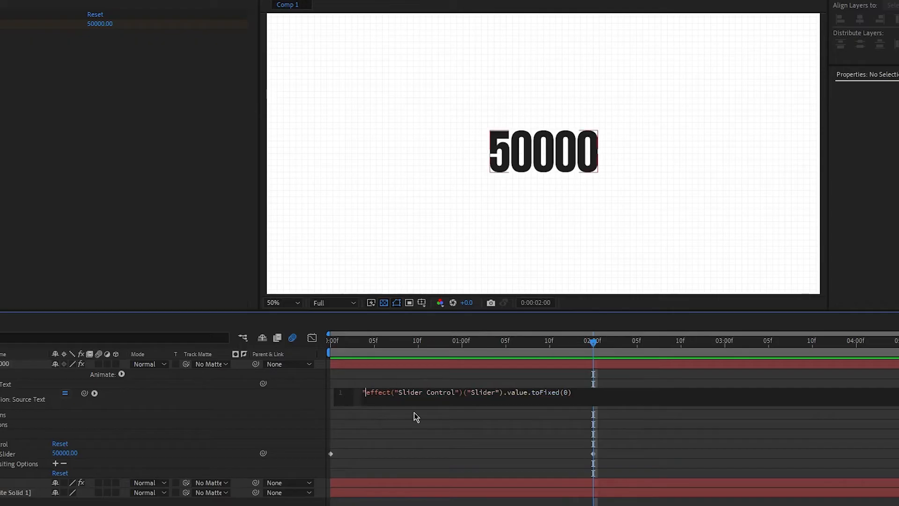
Prefix the toFixed(0) expression with "$" + so the text reads $50000
{"action": "type", "text": "\"$\" +"}
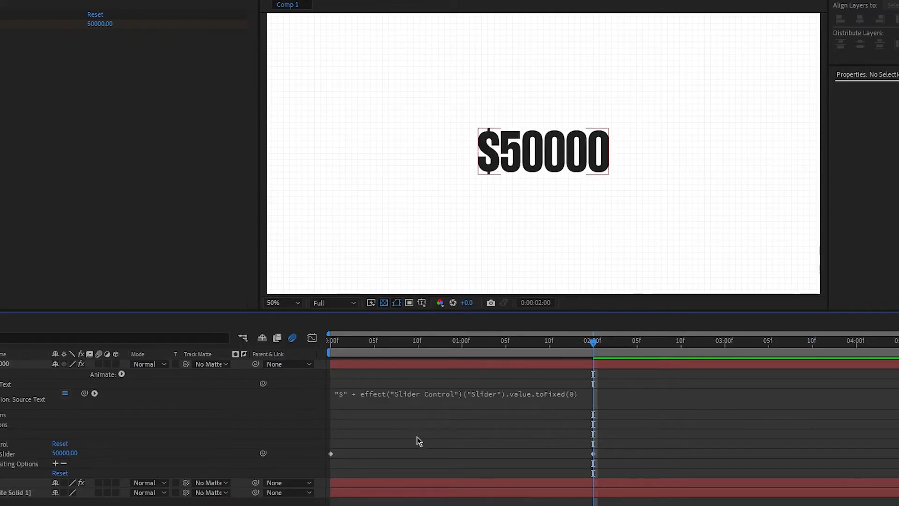